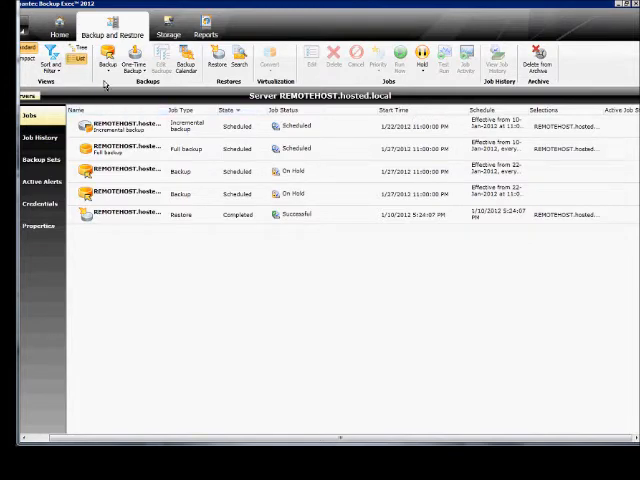
Show the backup job types from the Backup dropdown on the Backup and Restore tab
click(108, 56)
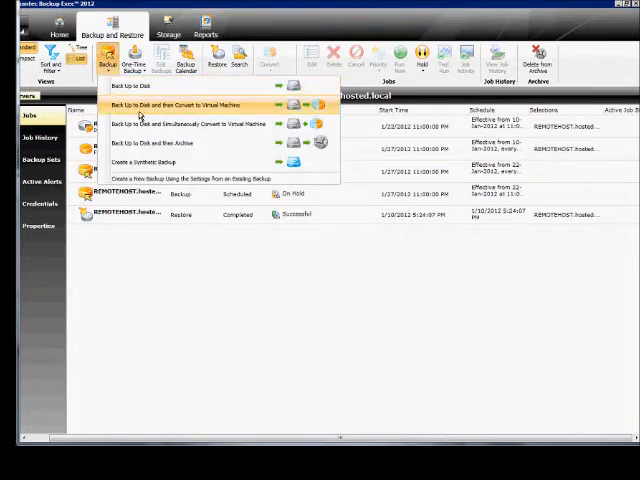
mouse_move(200, 128)
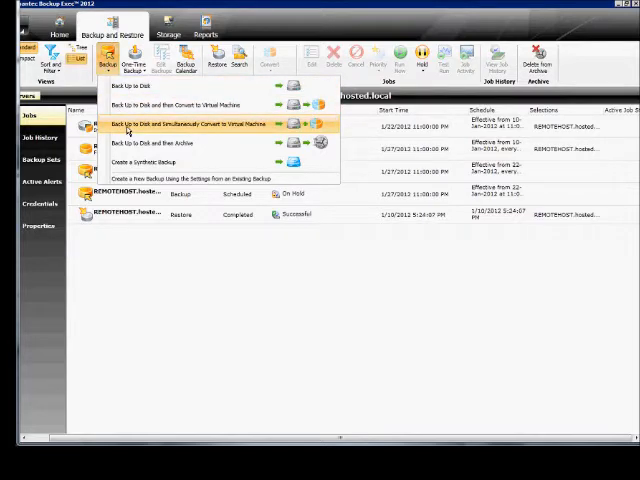
Start a 'Back Up to Disk and Simultaneously Convert to Virtual Machine' job for REMOTEHOST
click(200, 126)
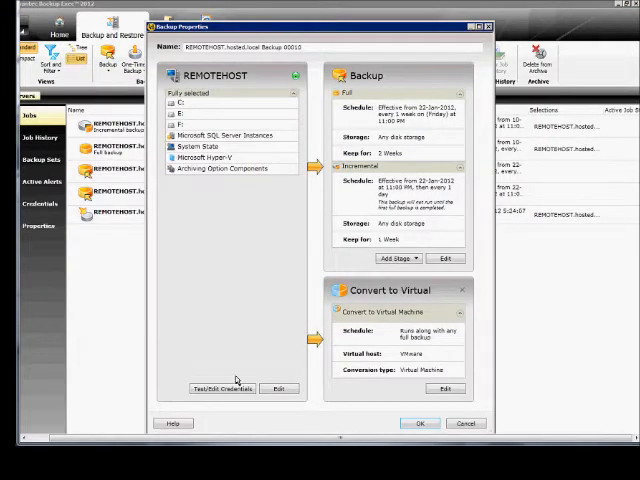
click(222, 388)
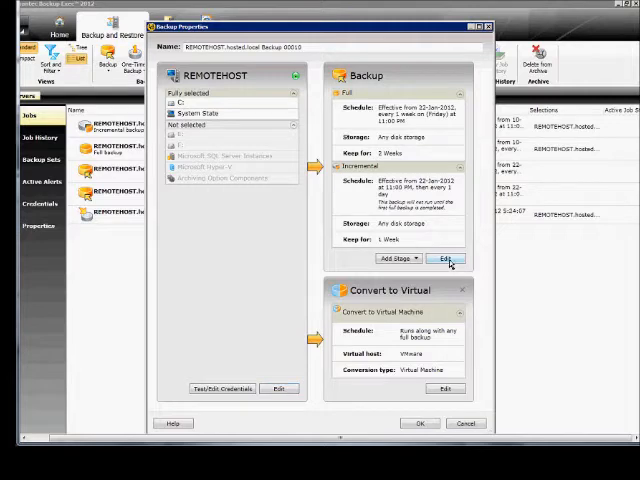
Edit the Backup stage and reach its Conversion Settings targeting Hyper-V
click(444, 258)
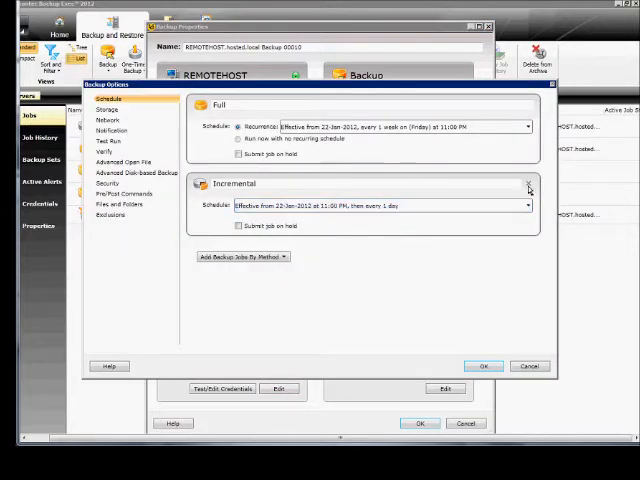
click(528, 184)
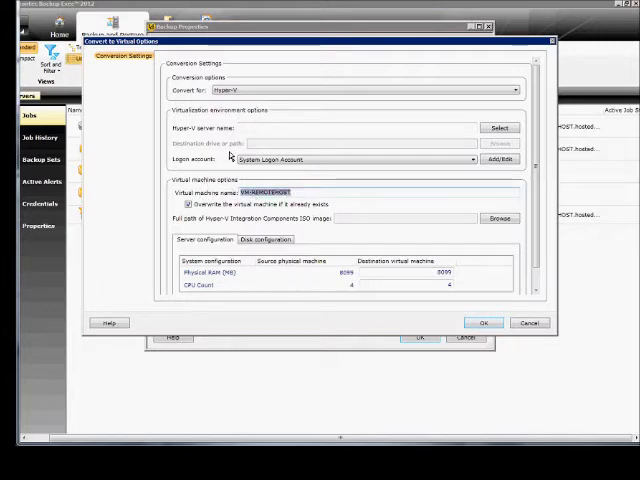
Name the Hyper-V virtual machine 'Test'
text(Test)
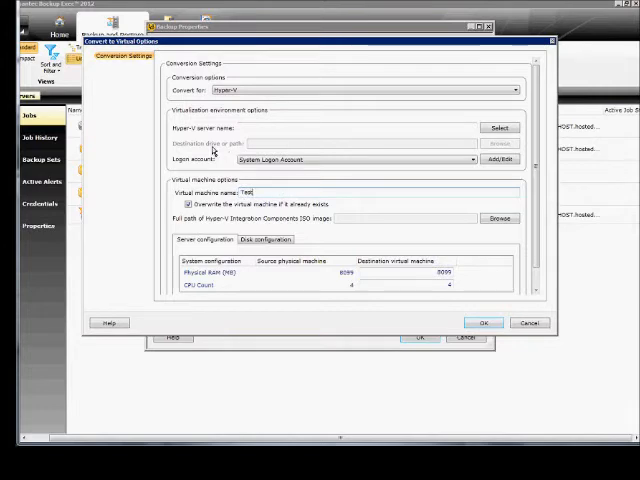
mouse_move(308, 208)
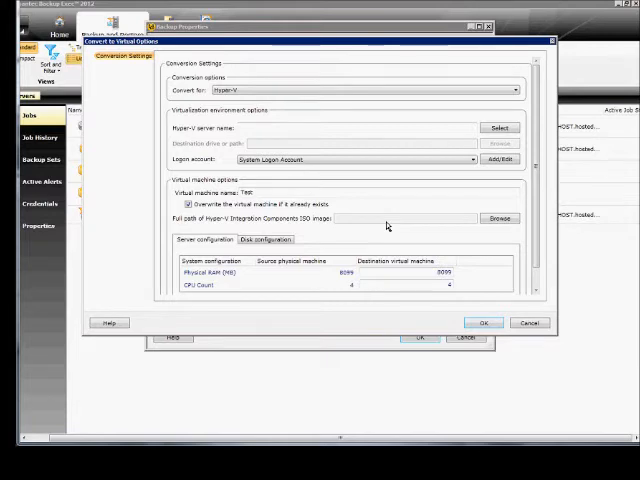
mouse_move(344, 244)
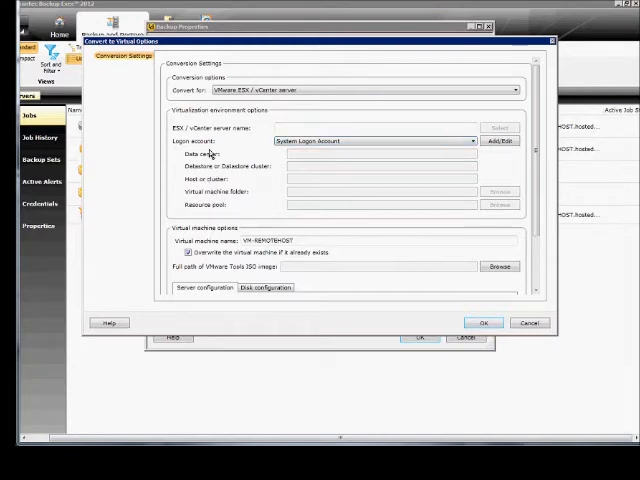
mouse_move(272, 206)
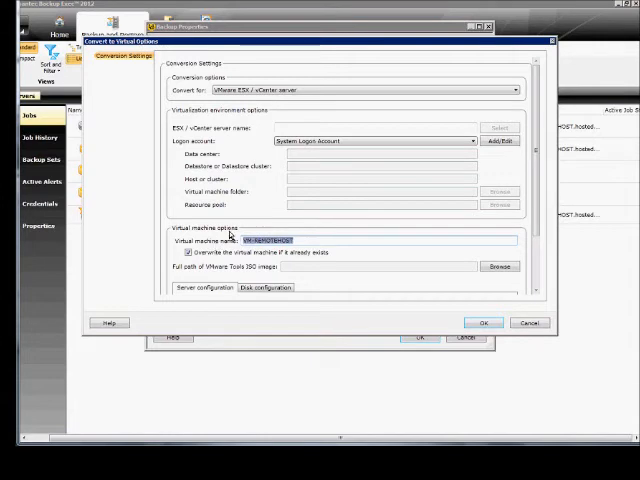
Name the virtual machine 'test' for the VMware ESX / vCenter target
text(test)
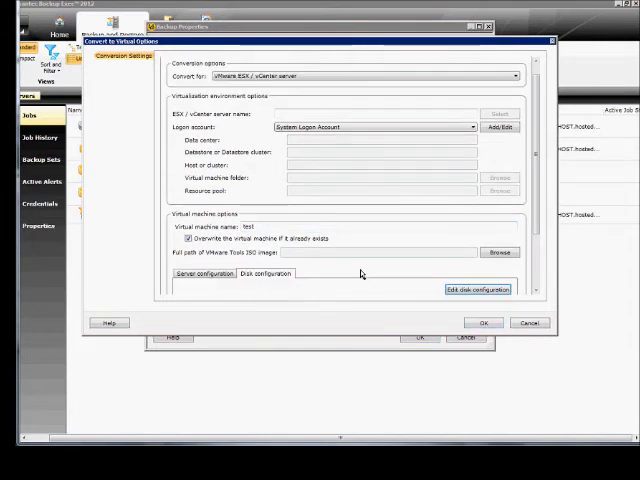
Show the Disk Configuration Details for Disk 0 (Boot, System), a dynamically expanding disk
click(478, 288)
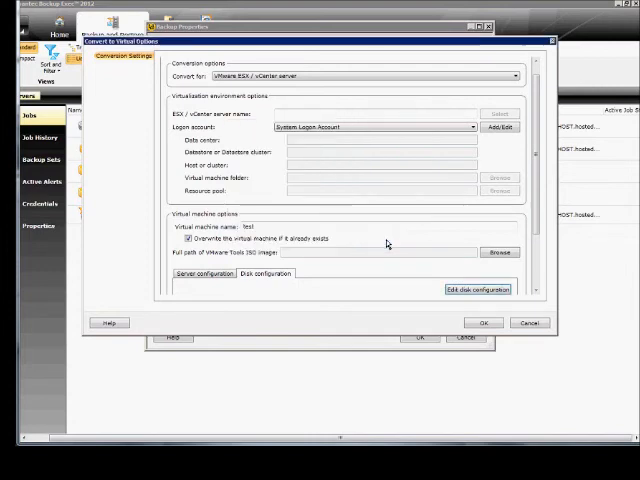
click(360, 76)
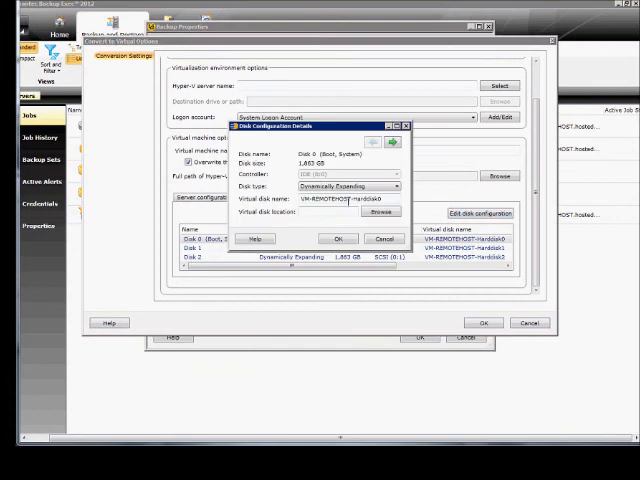
click(398, 188)
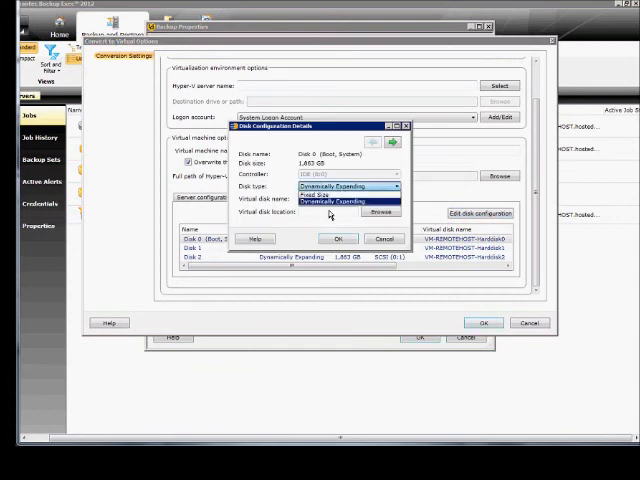
click(344, 188)
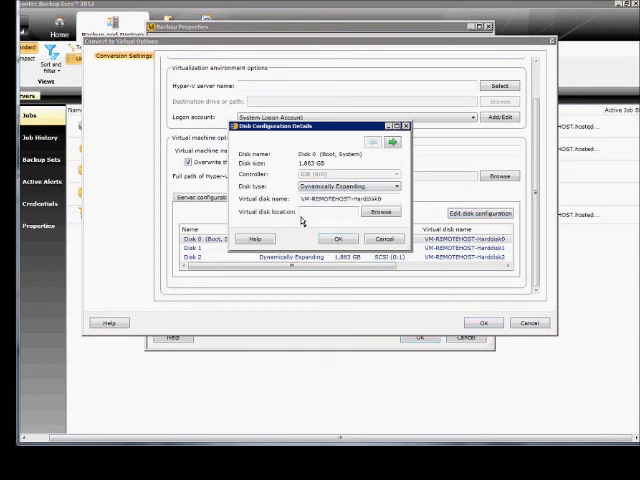